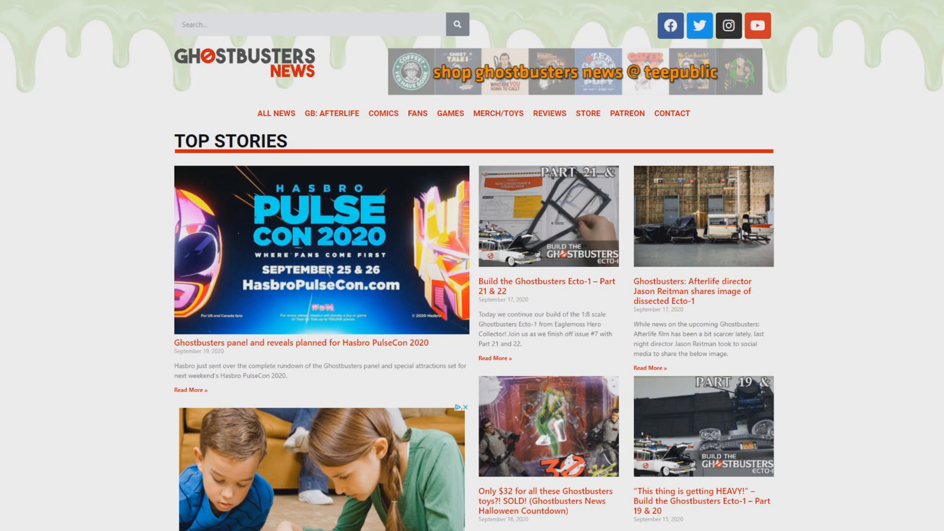
Open the Hasbro PulseCon 2020 panel article and scroll through Classic Ghostbusters, Kenner Real Ghostbusters toys and Afterlife.
click(302, 342)
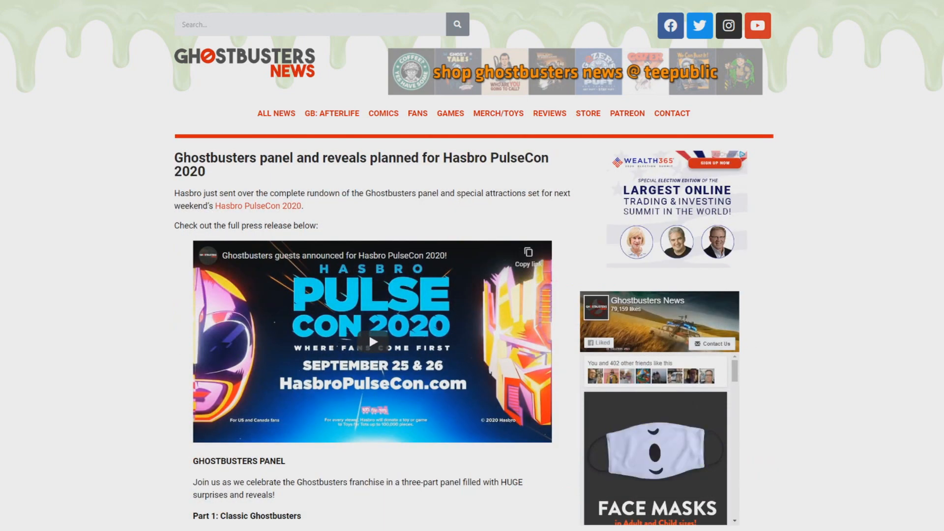
scroll(down, 3)
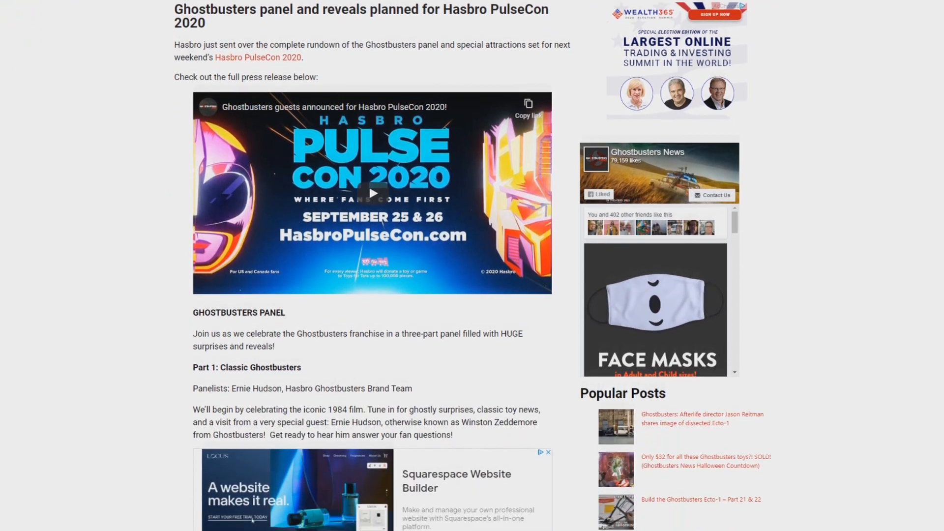
scroll(down, 3)
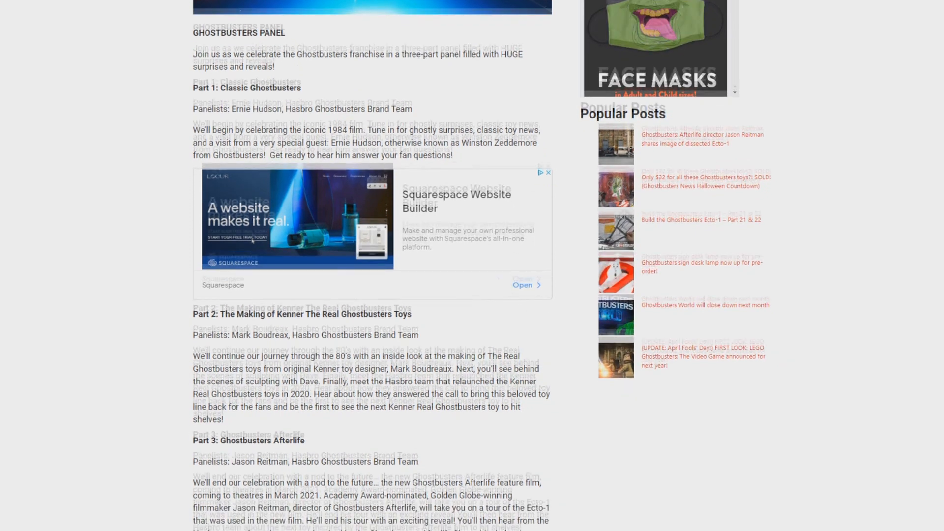
scroll(down, 3)
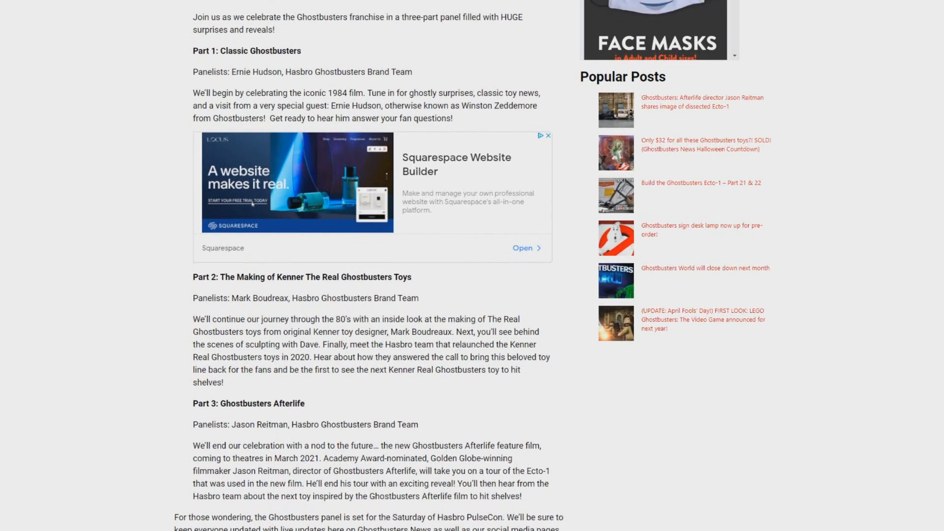